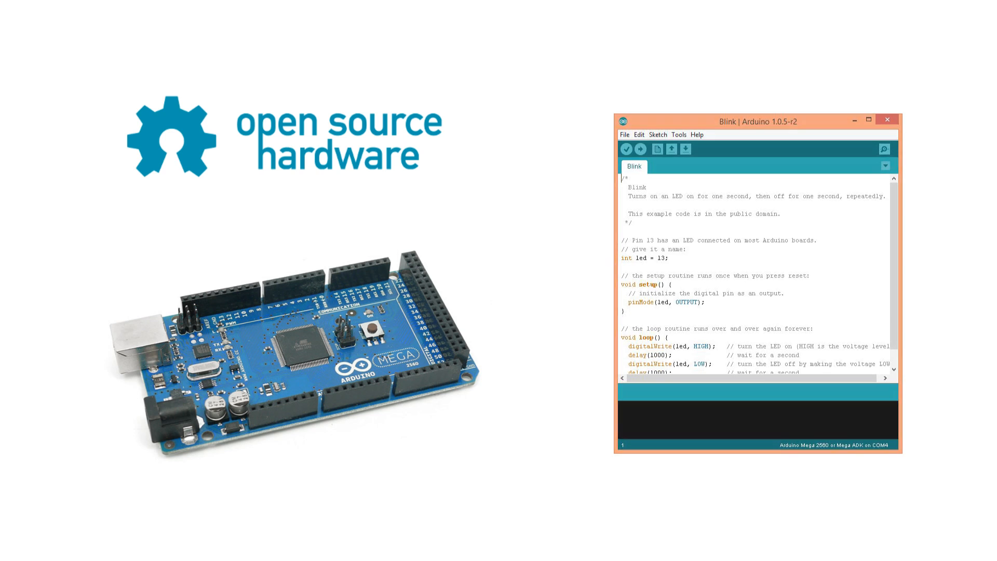
- Advance the slide so the Blink sketch IDE screenshot exits, leaving the OSHW logo and Mega board
{"action": "left_click", "coordinate": [886, 119]}
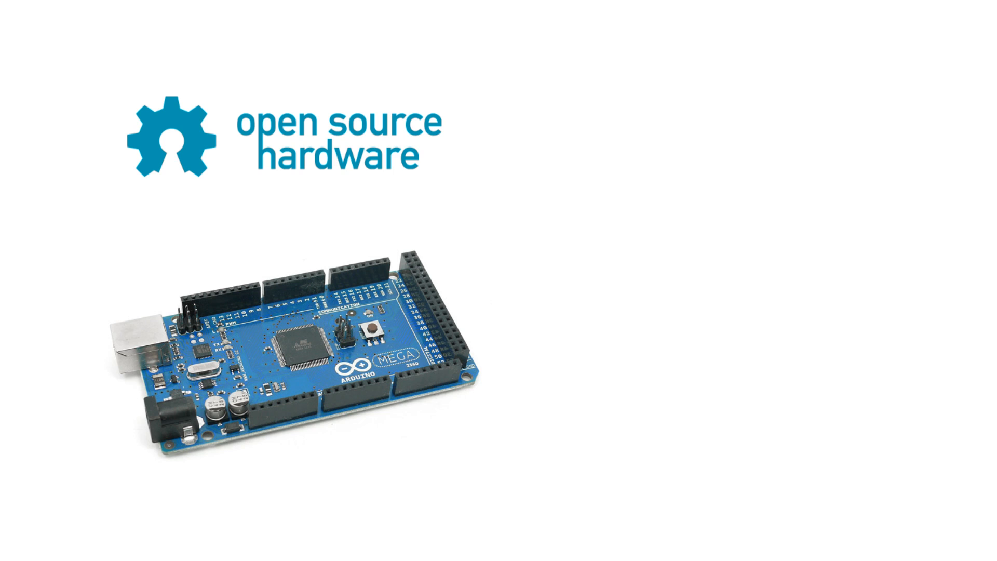